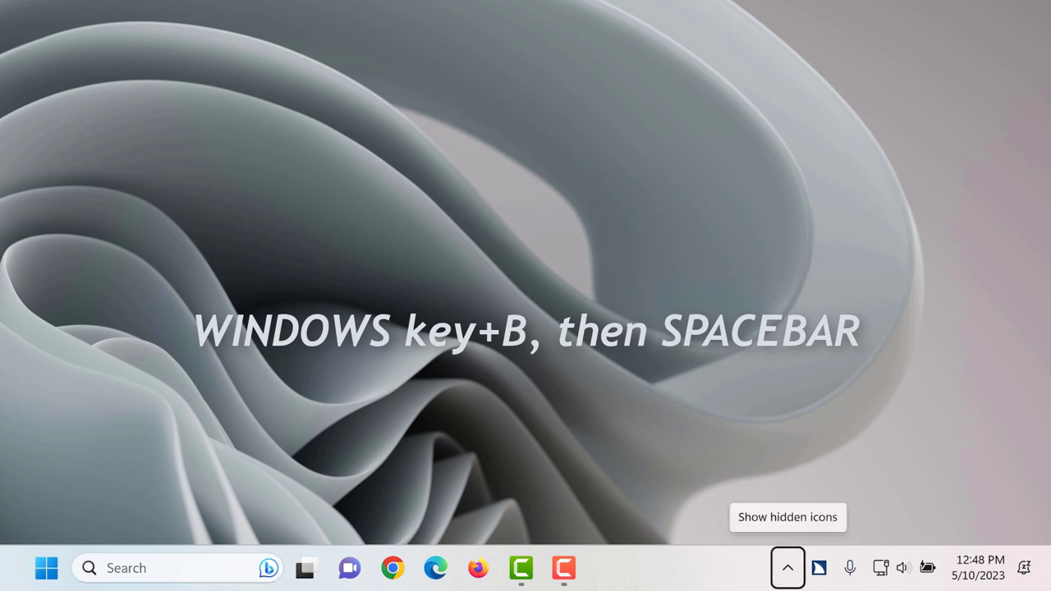
- Reveal the hidden system tray icons via the Show hidden icons chevron
left_click(787, 568)
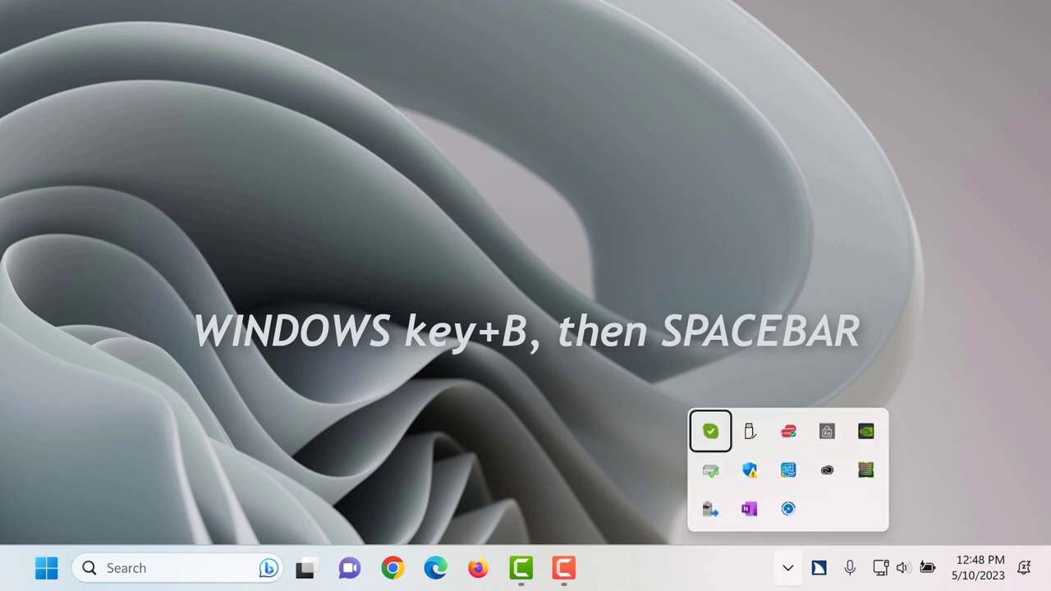
mouse_move(710, 432)
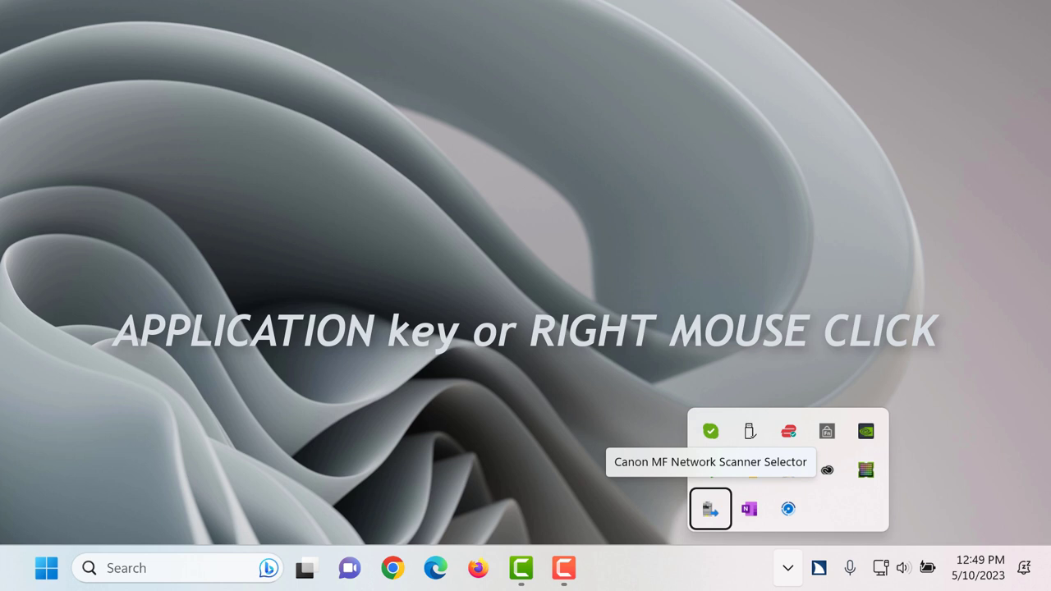
- Dismiss the tray overflow flyout and return to the desktop
key("esc")
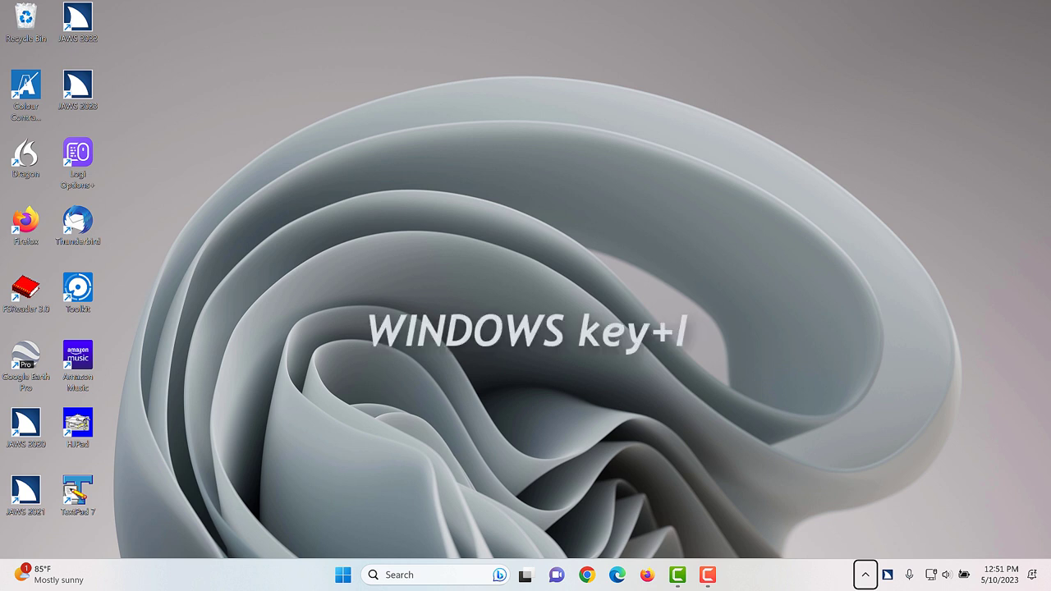
- Launch Settings with Win+I and navigate down the categories to Personalization
key("win+i")
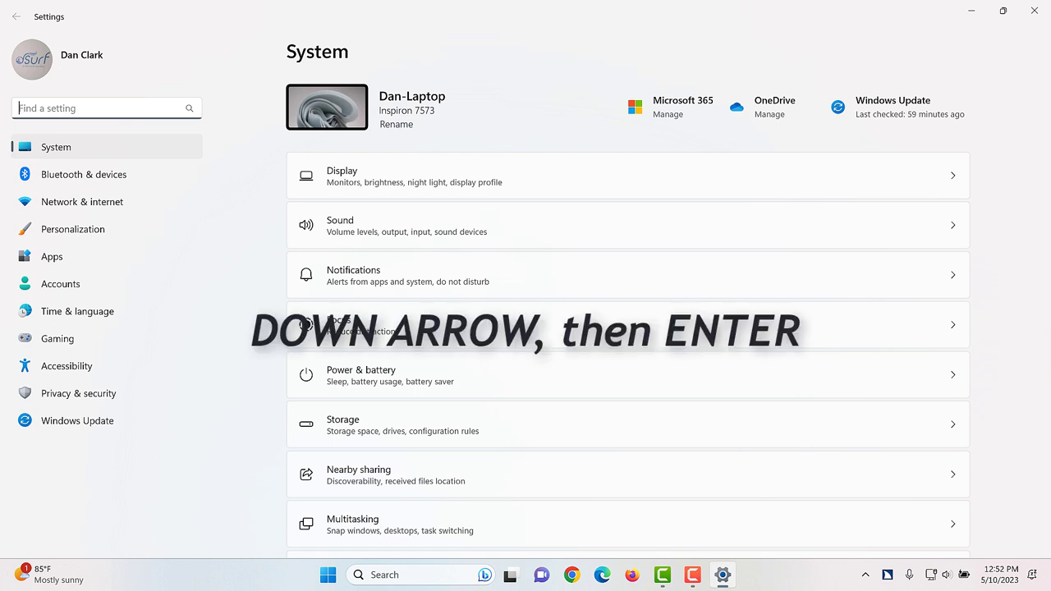
key("Down")
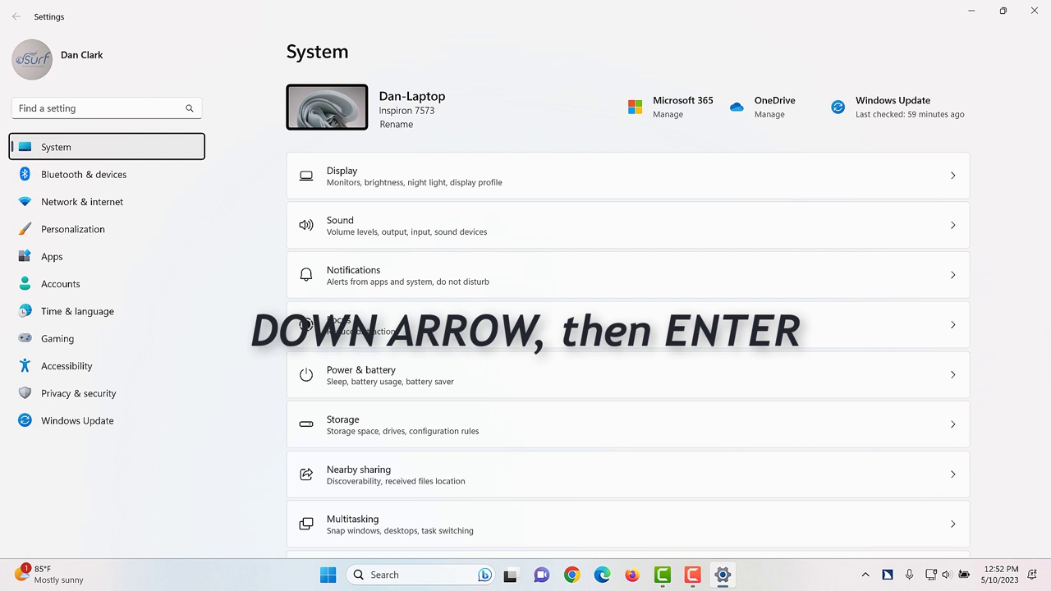
key("Down")
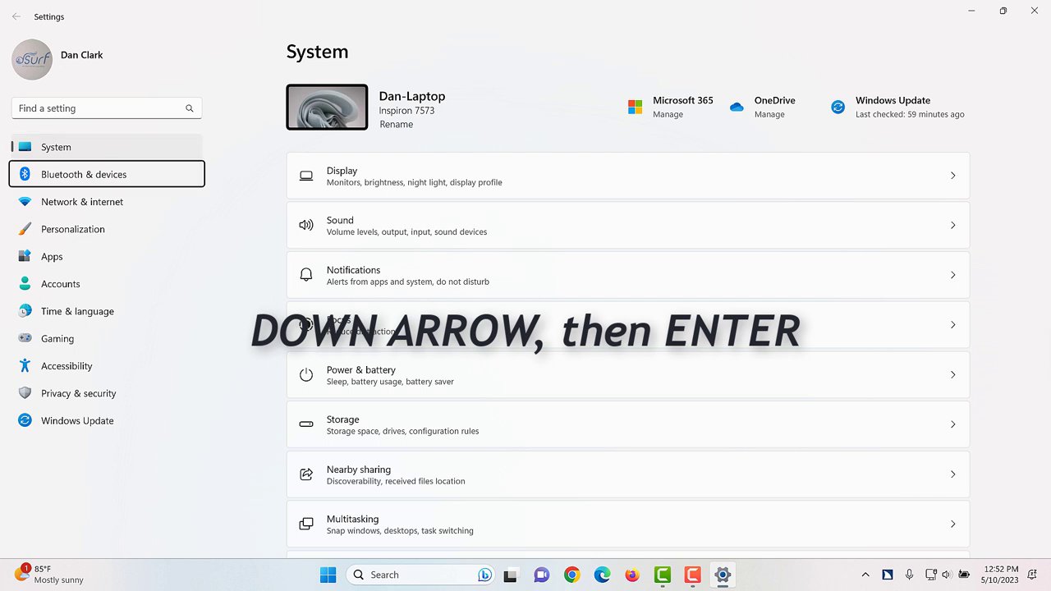
key("Down")
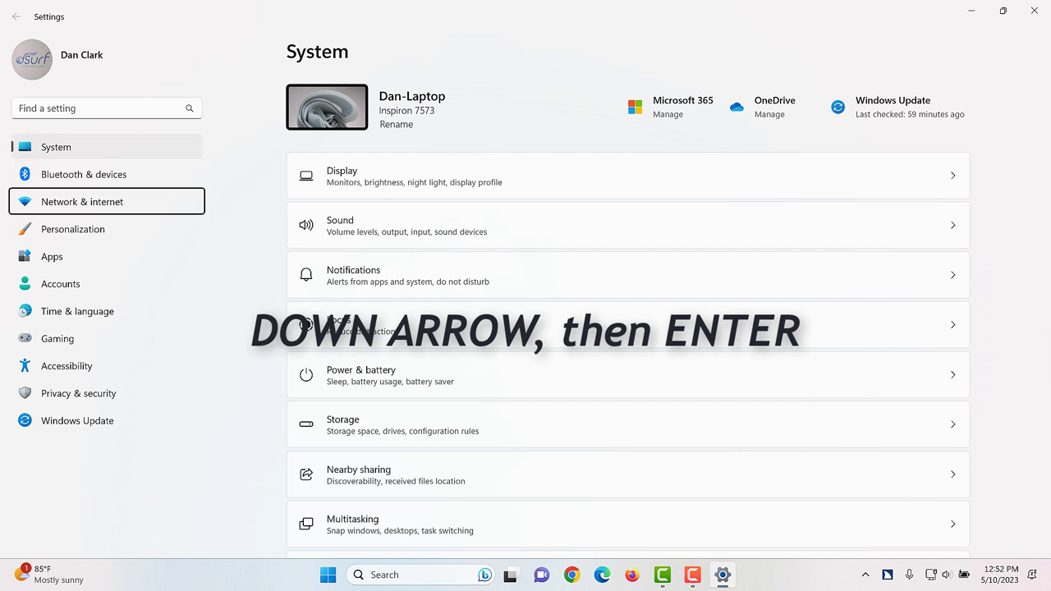
key("Down")
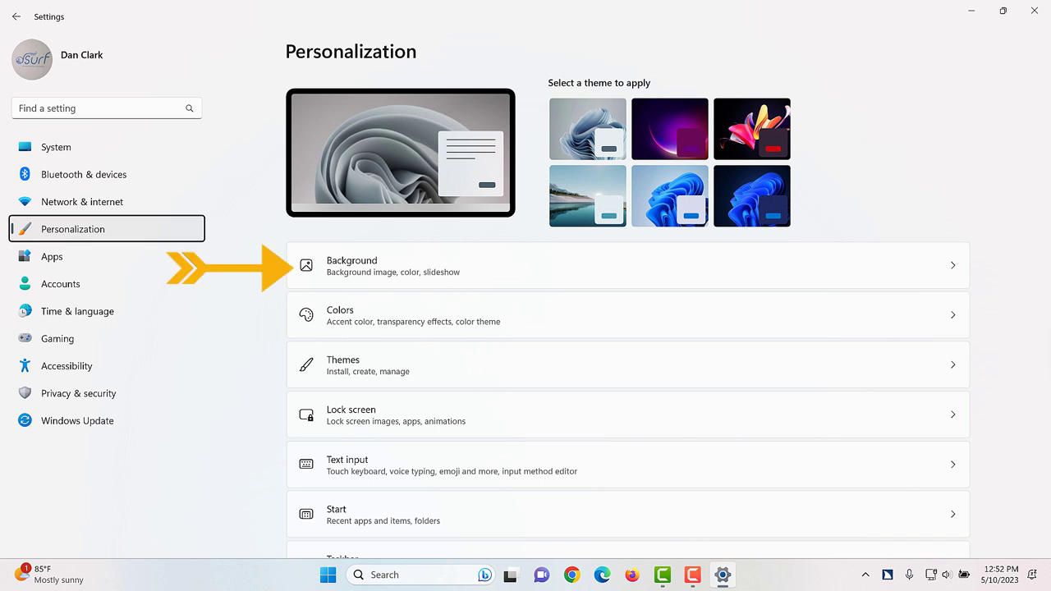
key("Tab")
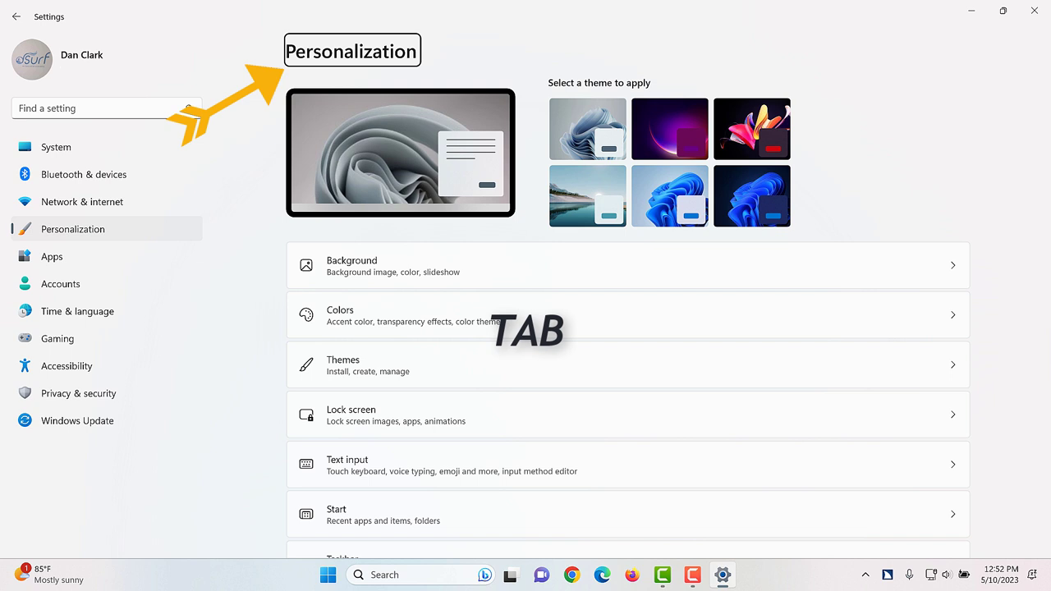
mouse_move(587, 128)
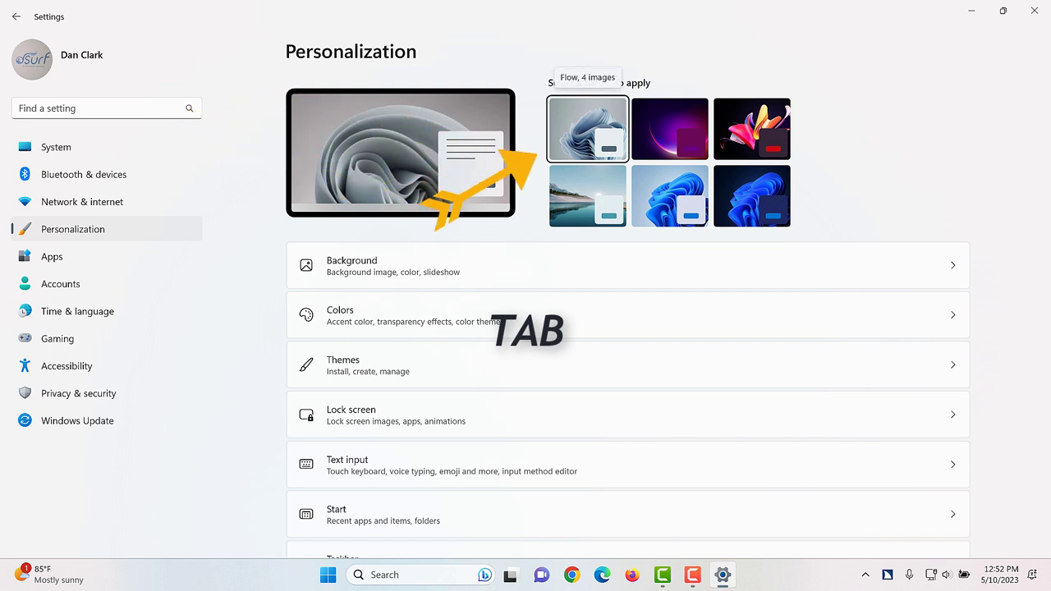
key("Tab")
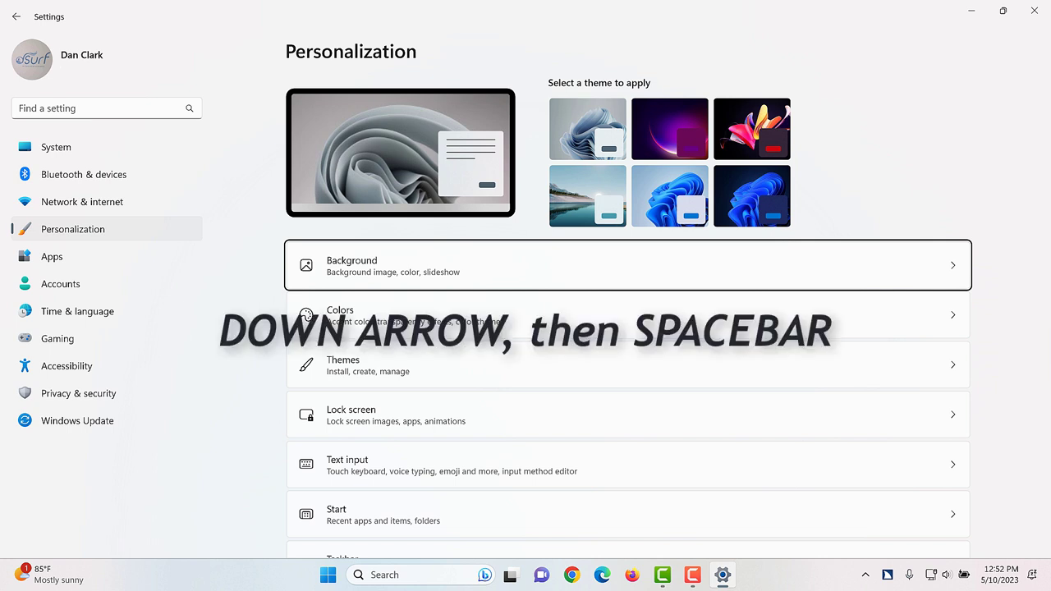
key("down")
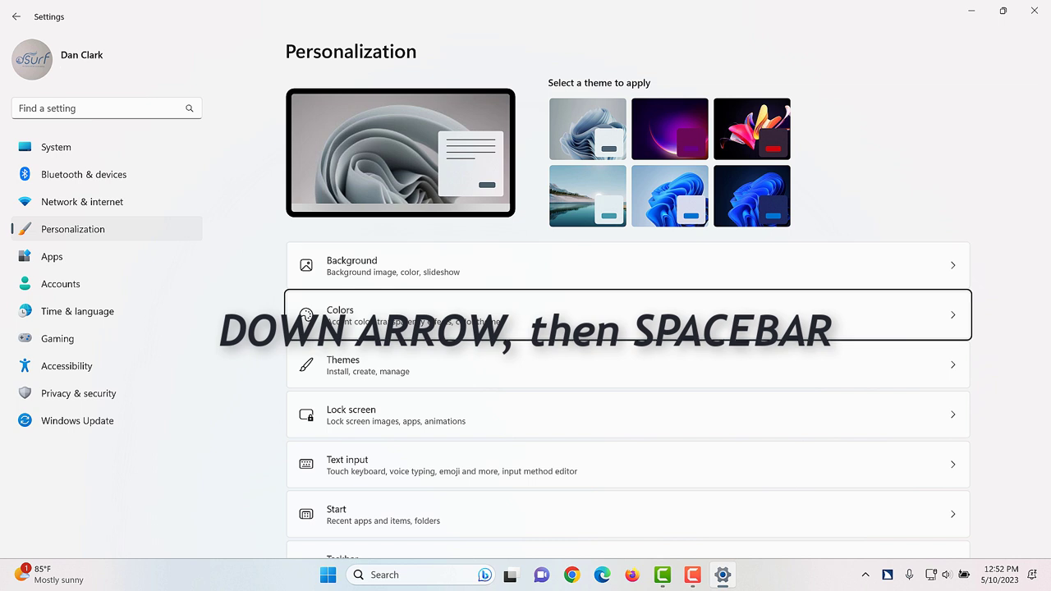
key("Down")
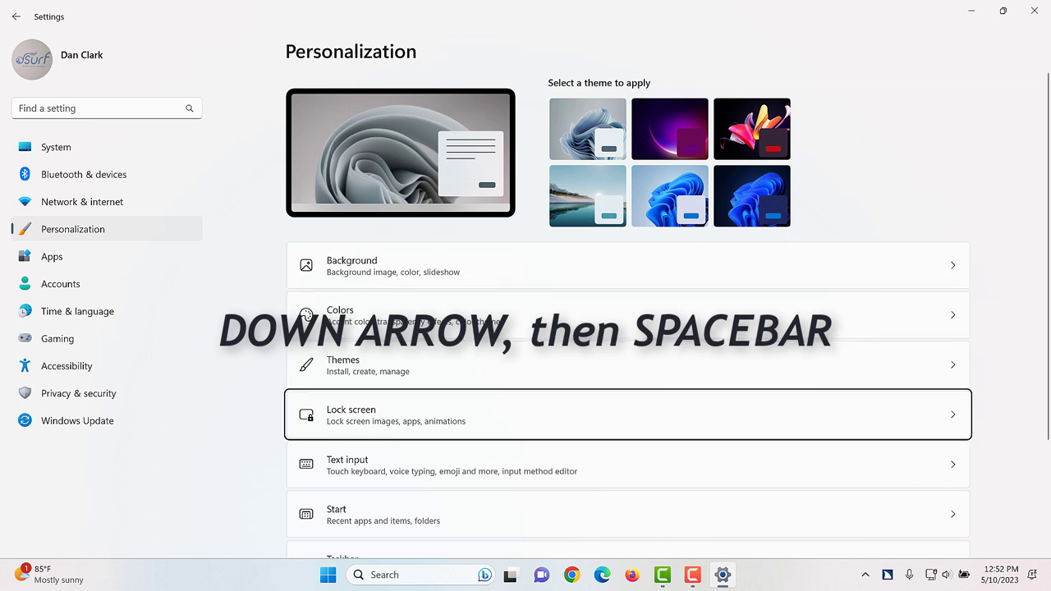
key("Down")
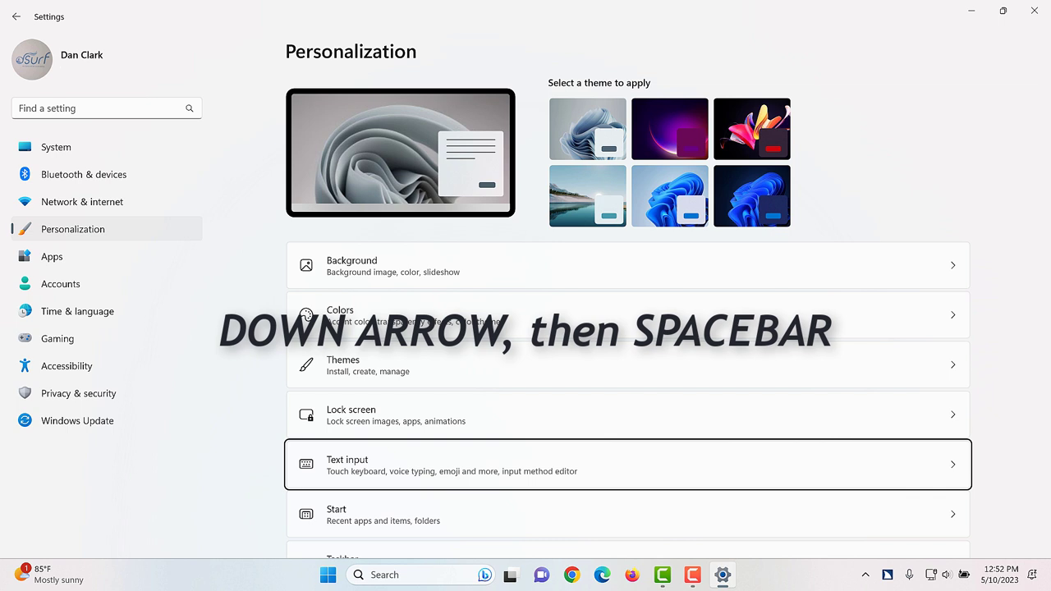
scroll("down", 3)
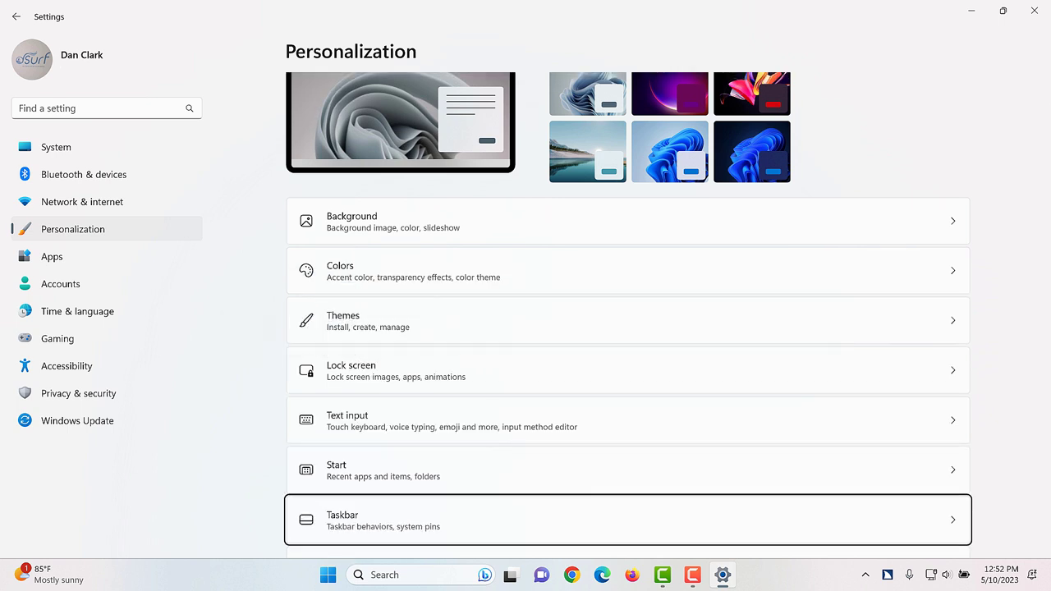
- Go to the Taskbar page and move focus down to the Other system tray icons section
left_click(629, 520)
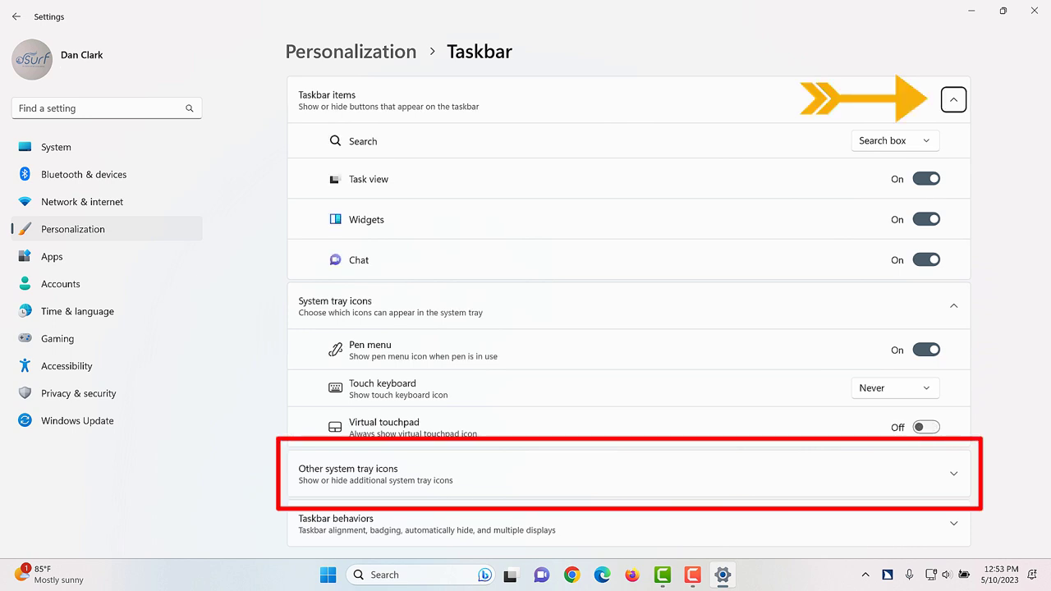
key("Tab")
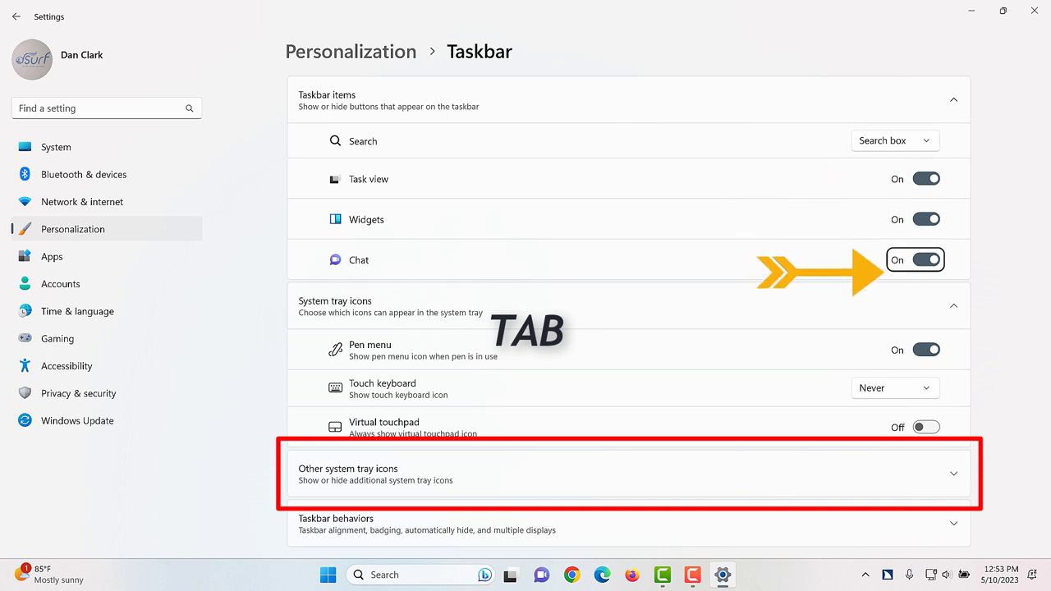
mouse_move(953, 306)
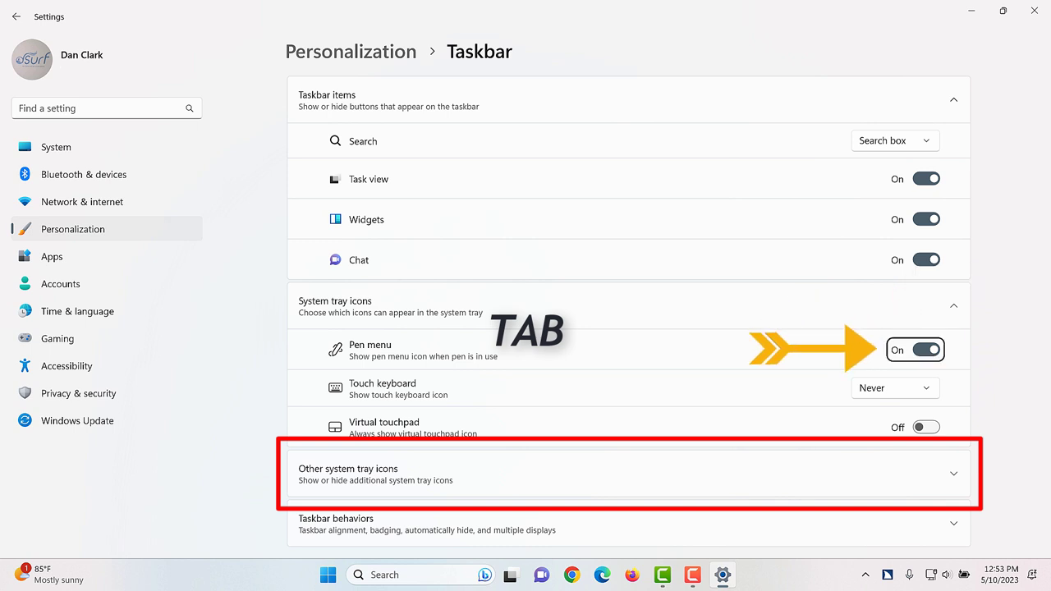
key("Tab")
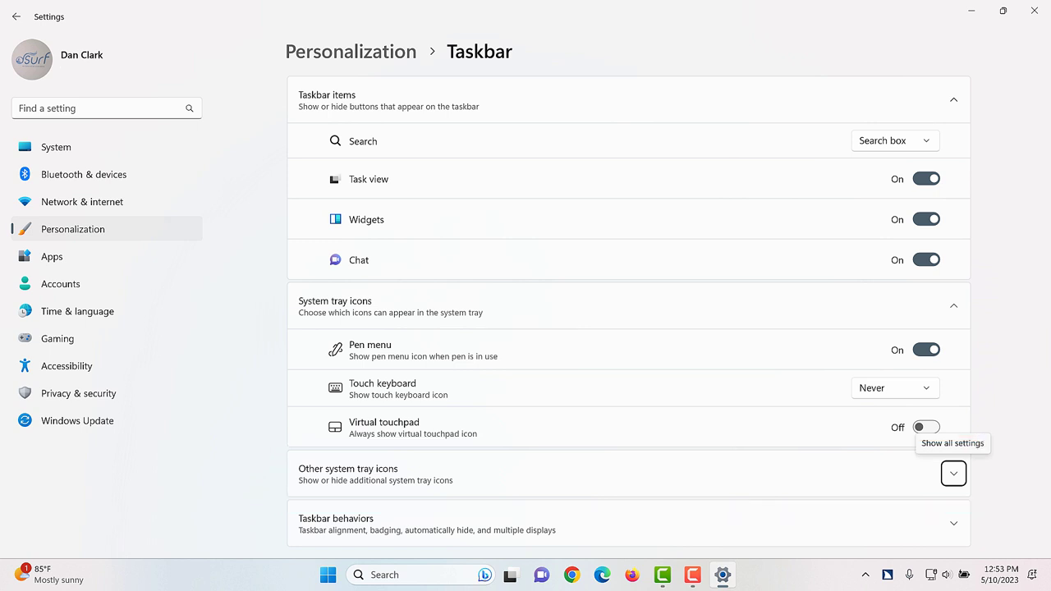
key("space")
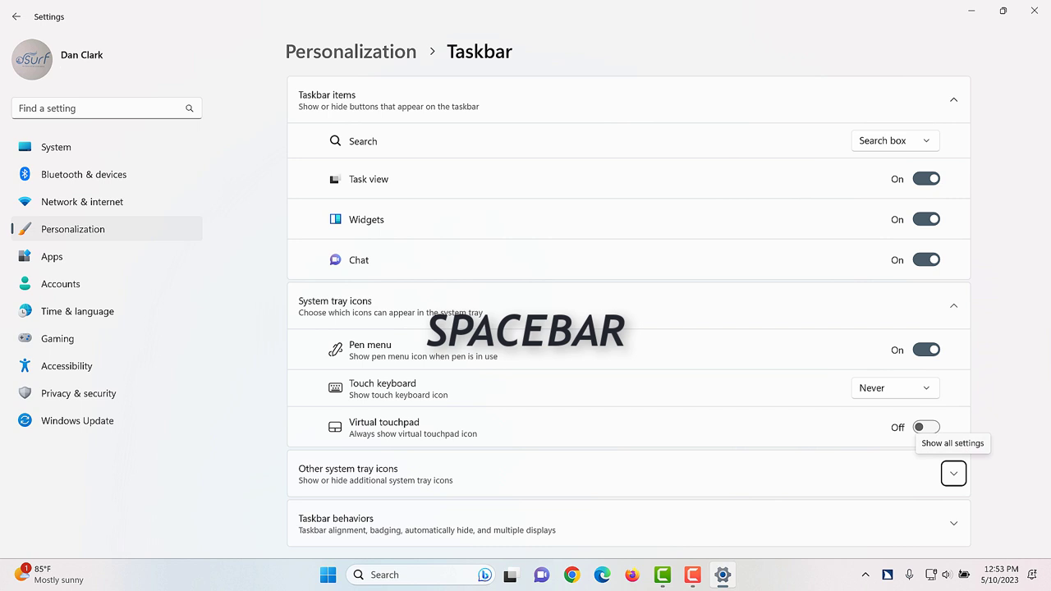
- Expand the Other system tray icons list and scroll its apps down to Skype
left_click(952, 473)
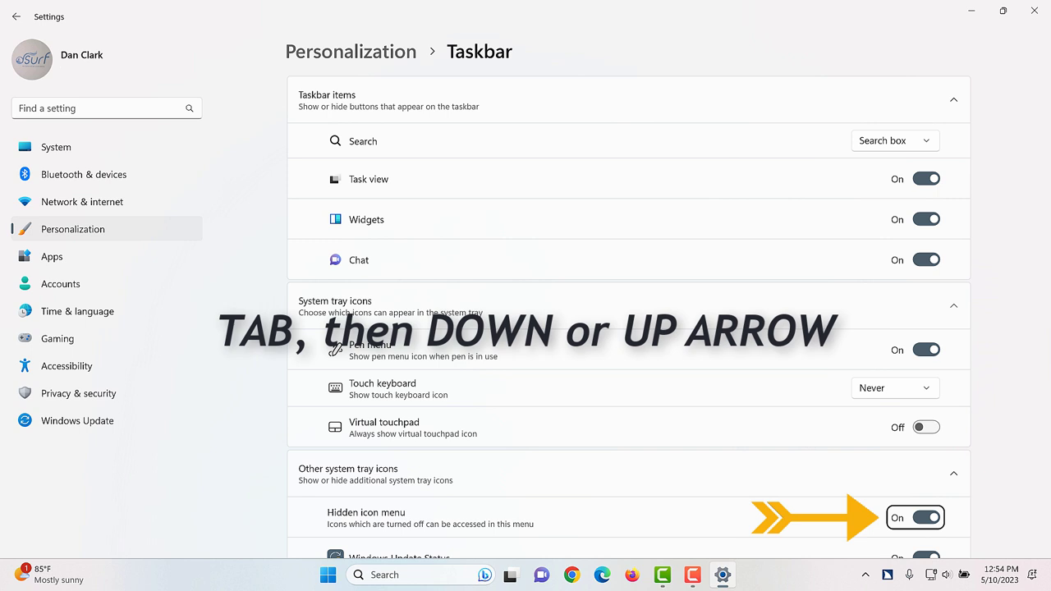
scroll("down", 3)
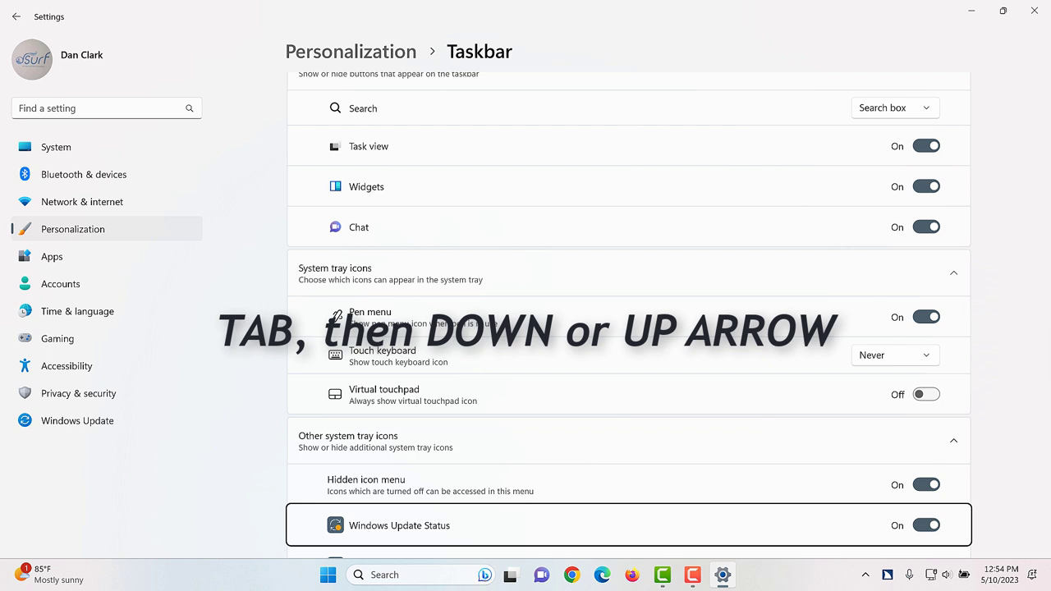
scroll("down", 3)
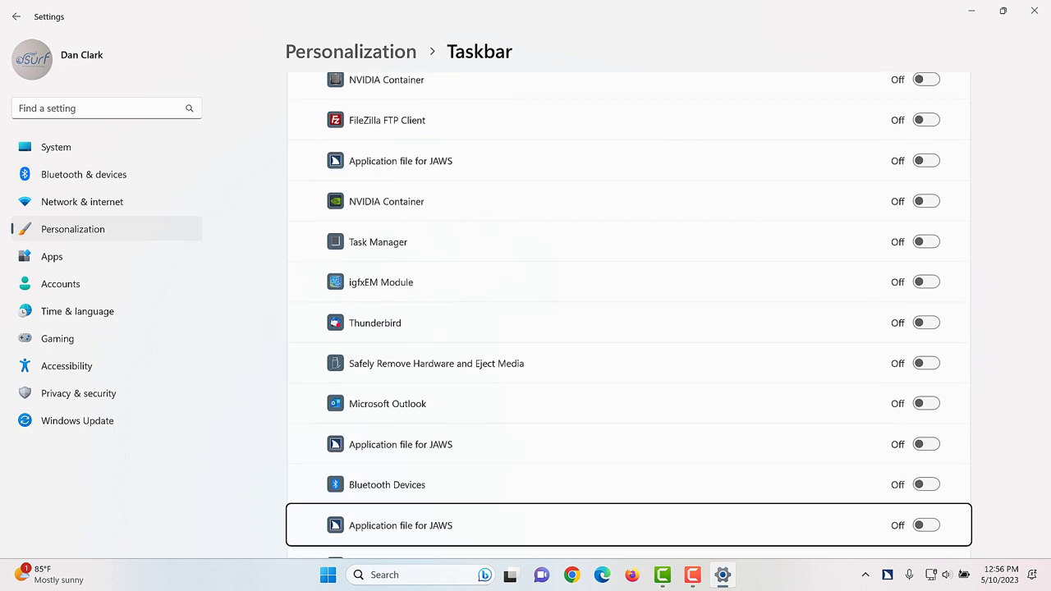
scroll("down", 3)
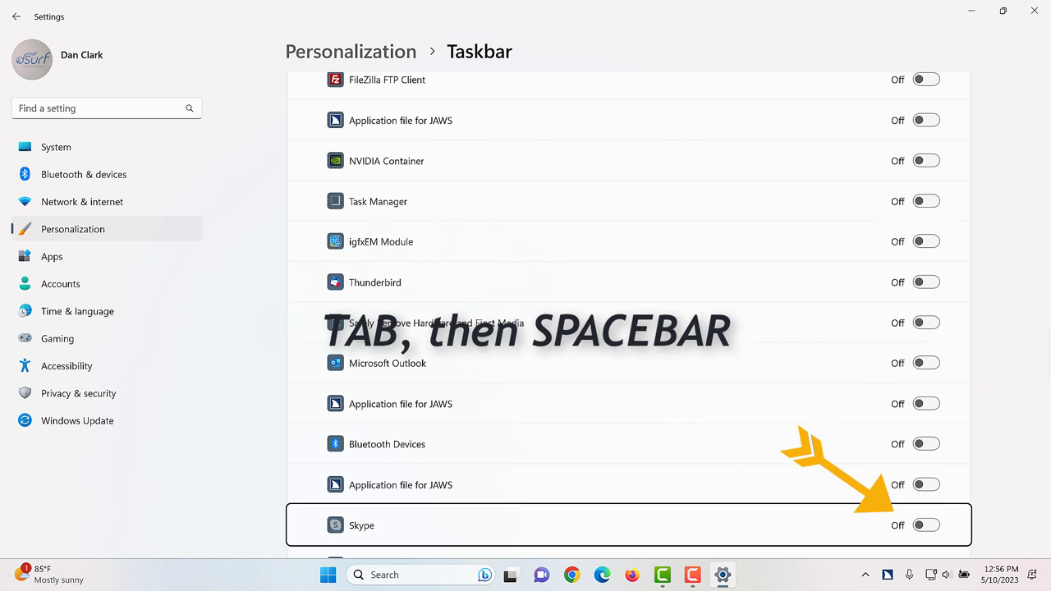
- Switch Skype's tray icon On, then close Settings with Alt+F4
key("Tab")
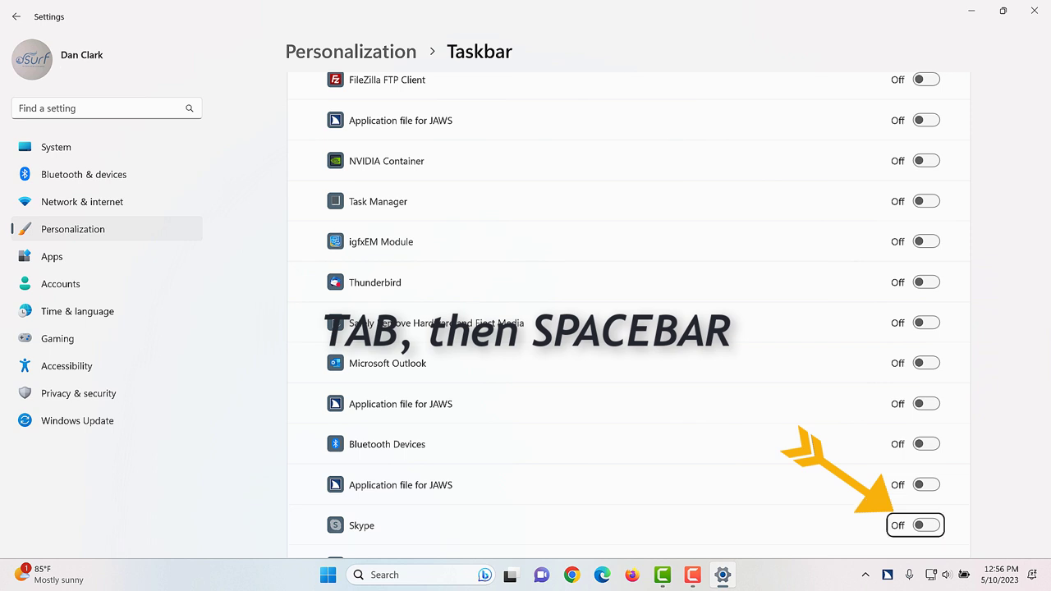
key("space")
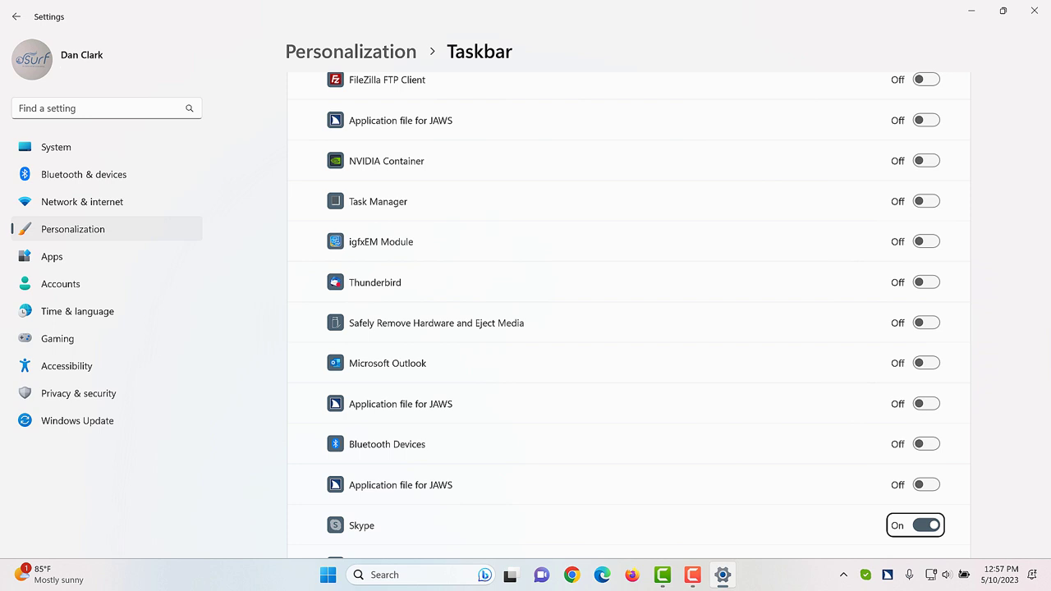
key("alt+F4")
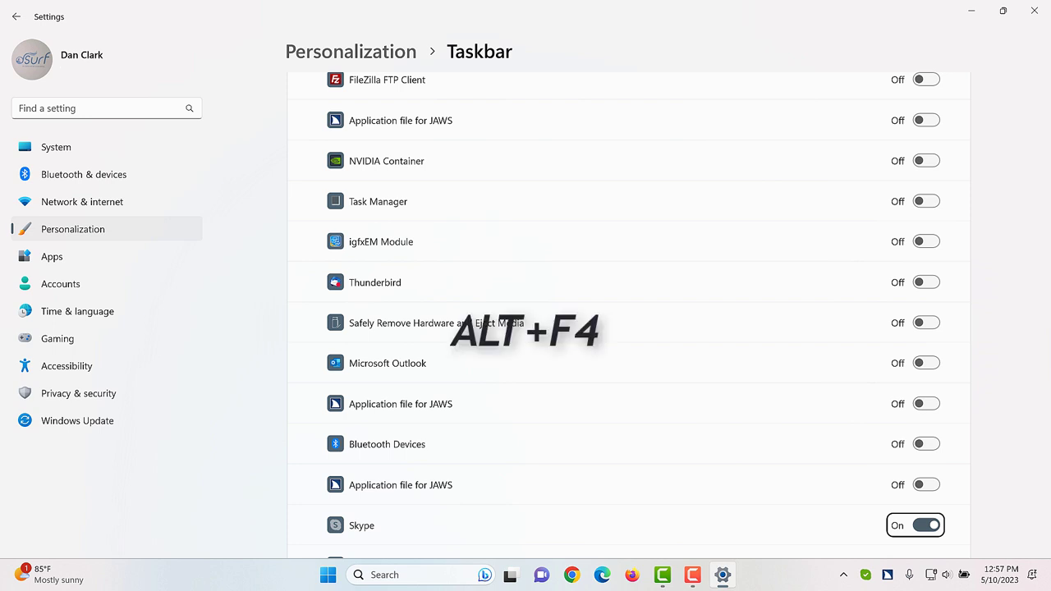
key("alt+F4")
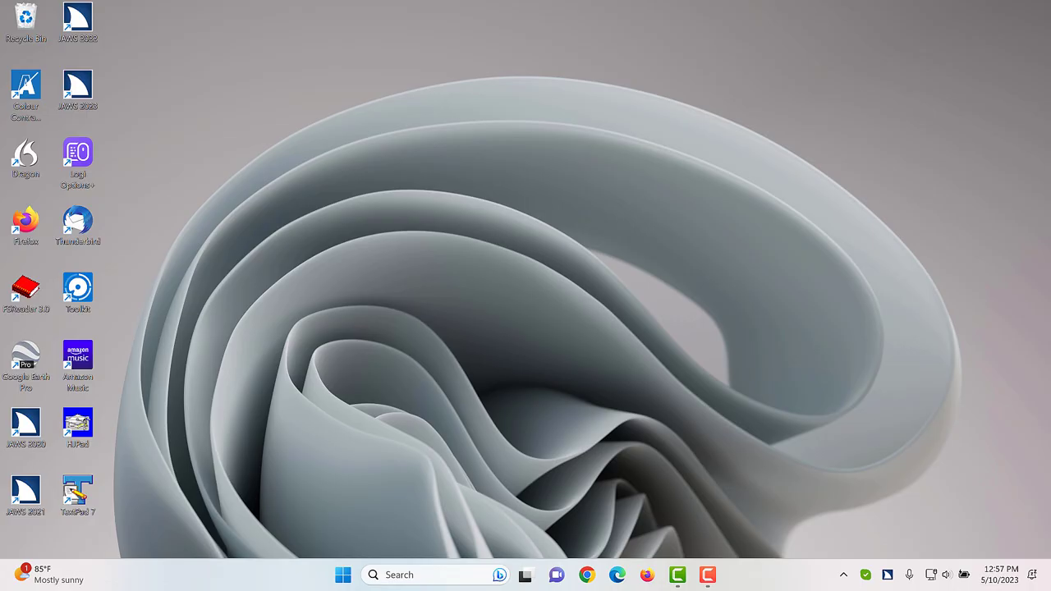